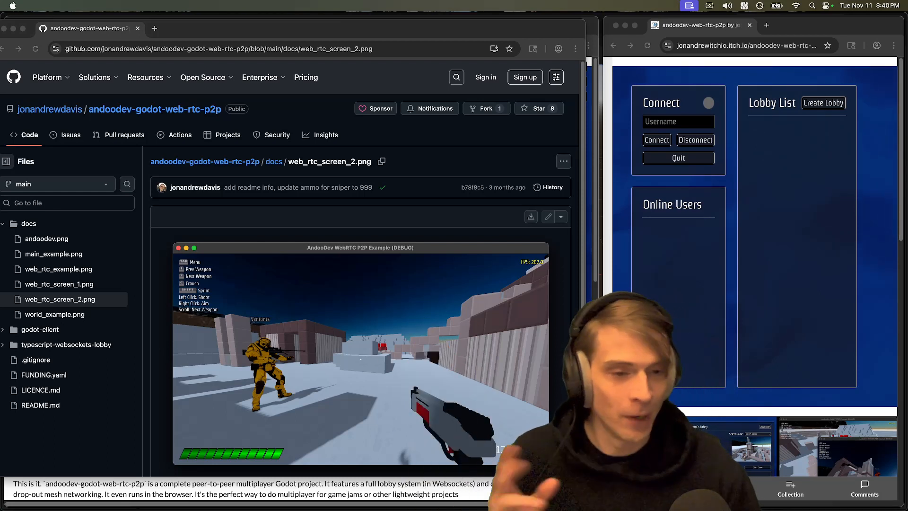
# Switch to the browser demo and connect the first client as andrew
pyautogui.press('cmd+tab')
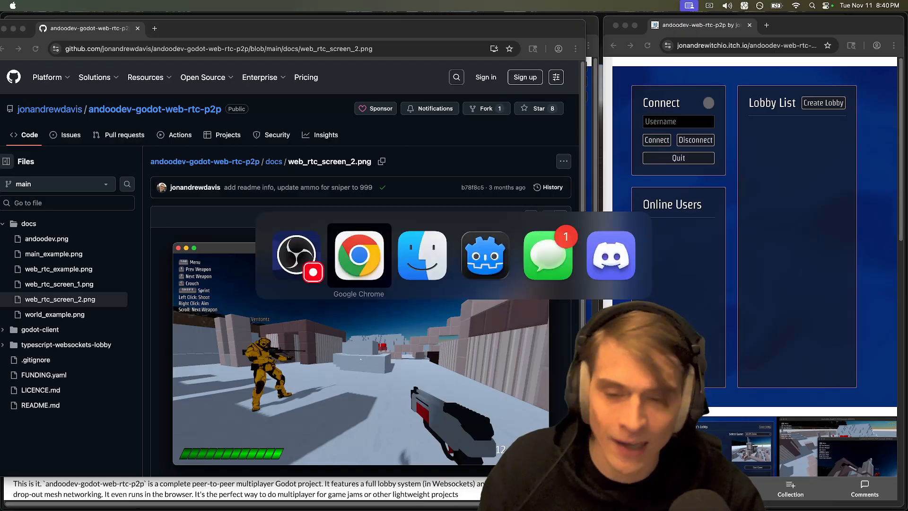
pyautogui.click(358, 256)
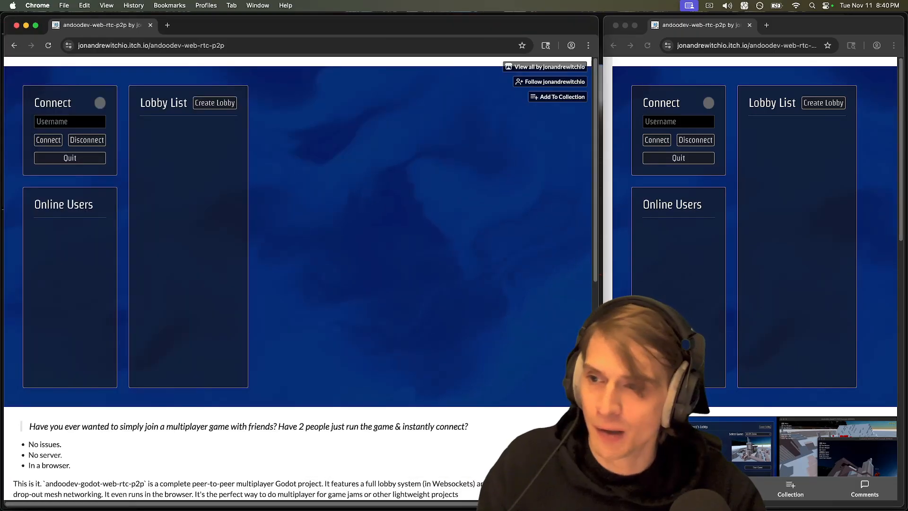
pyautogui.write('andrew')
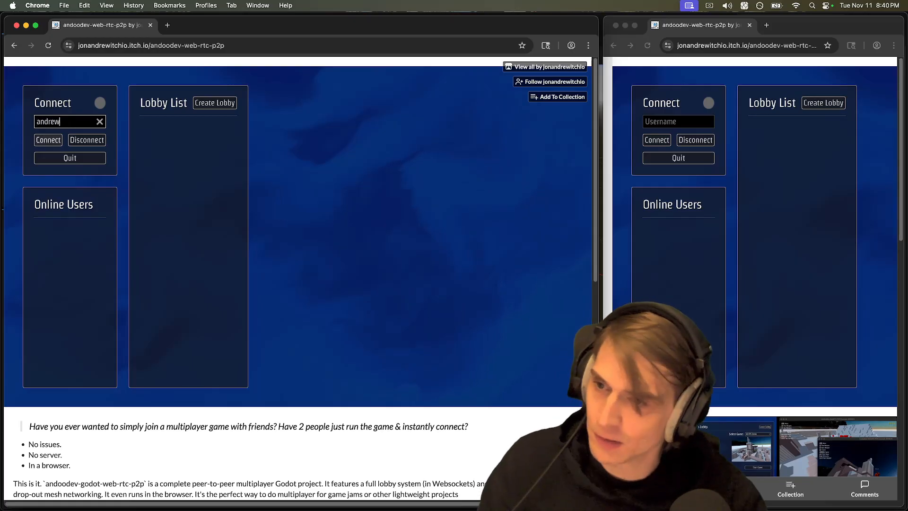
pyautogui.click(47, 140)
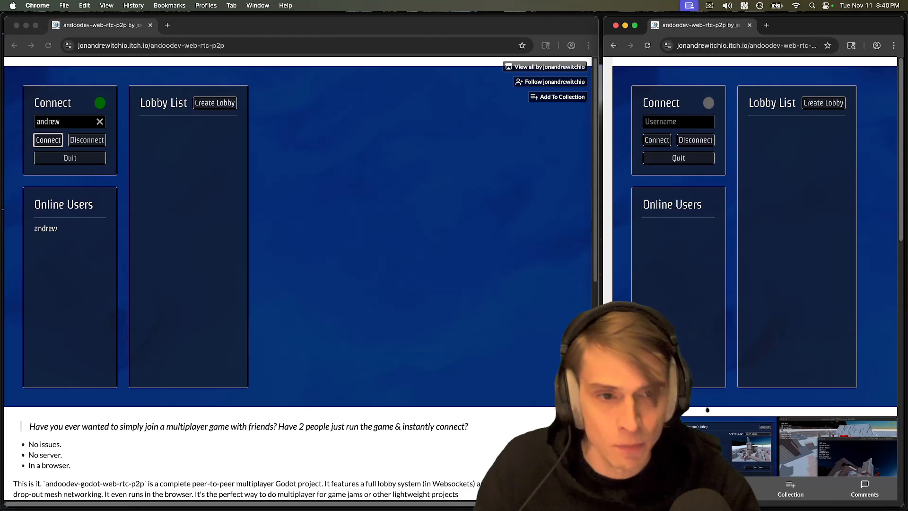
# Connect the second client as player2 and create a lobby hosted by andrew
pyautogui.write('plaer')
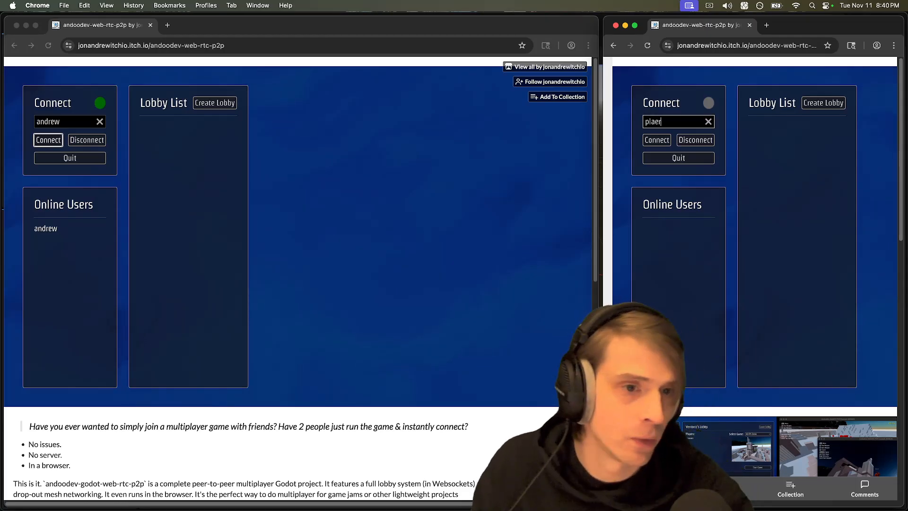
pyautogui.write('player2')
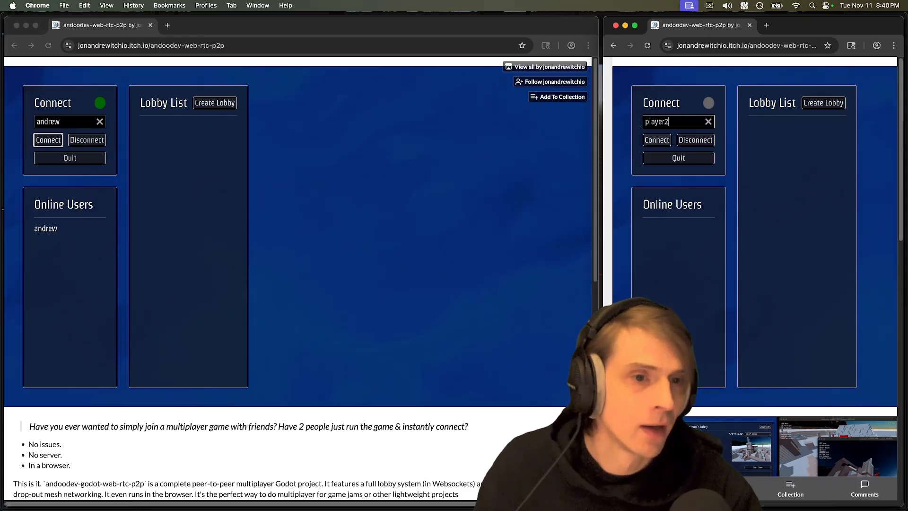
pyautogui.click(657, 140)
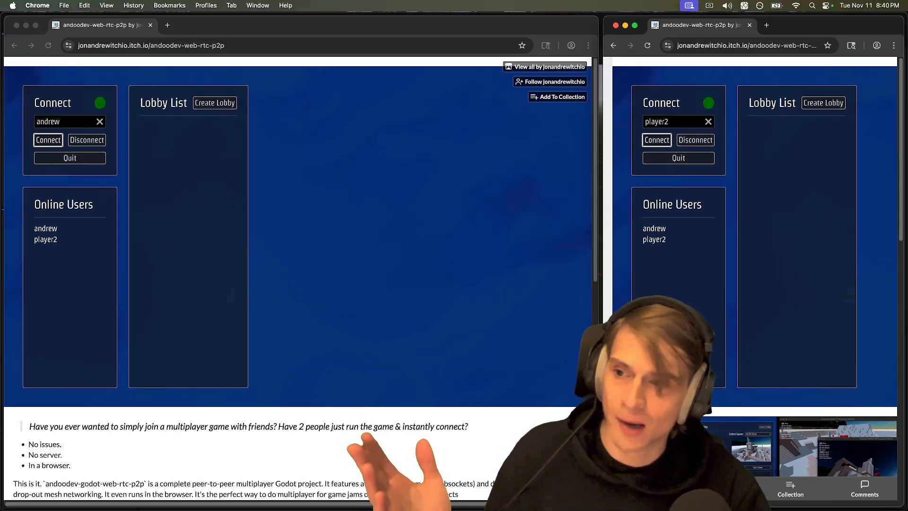
pyautogui.click(215, 102)
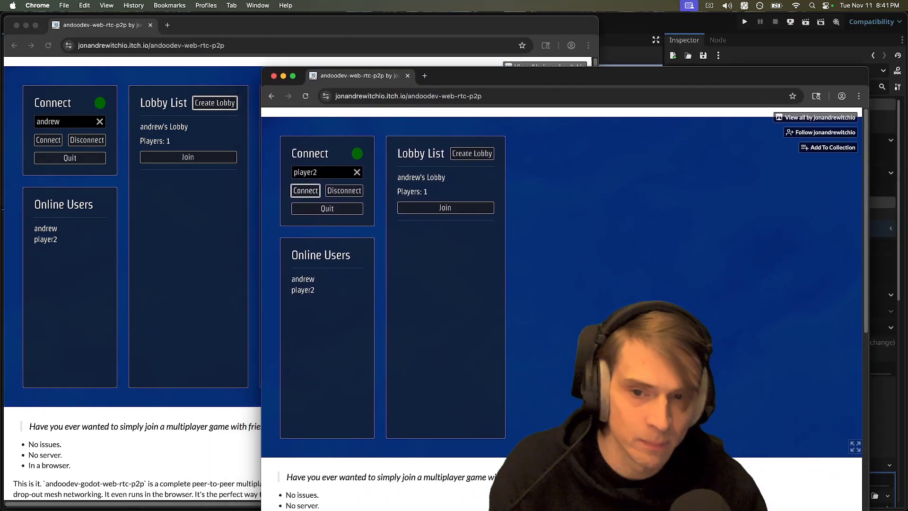
# Join andrew's Lobby as player2 and change player2's colour to blue
pyautogui.click(444, 207)
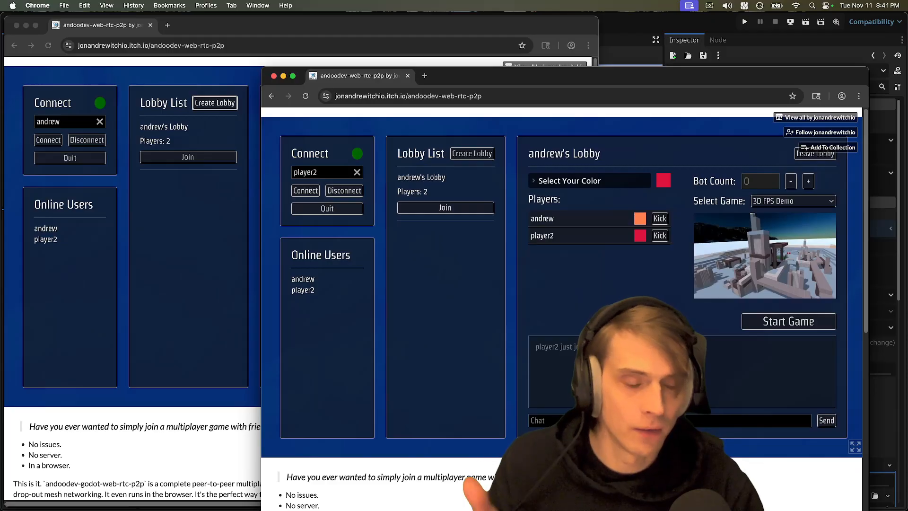
pyautogui.click(588, 181)
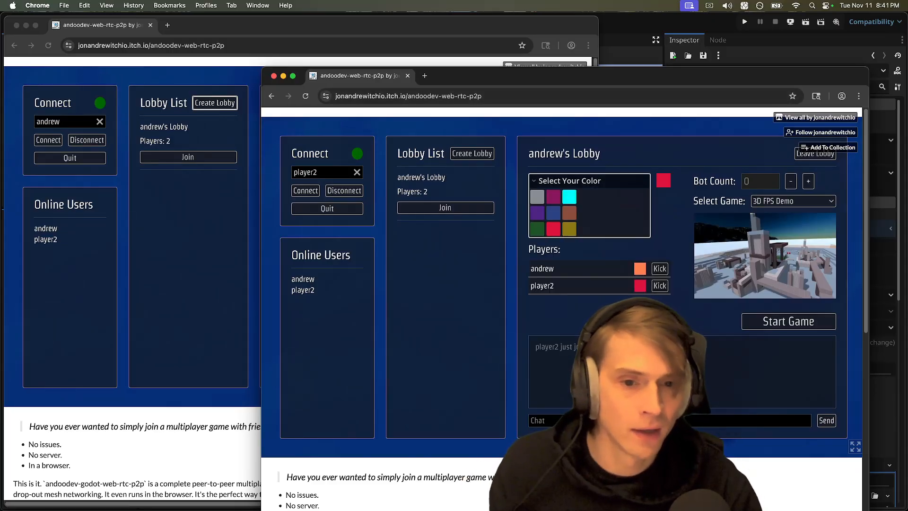
pyautogui.click(552, 212)
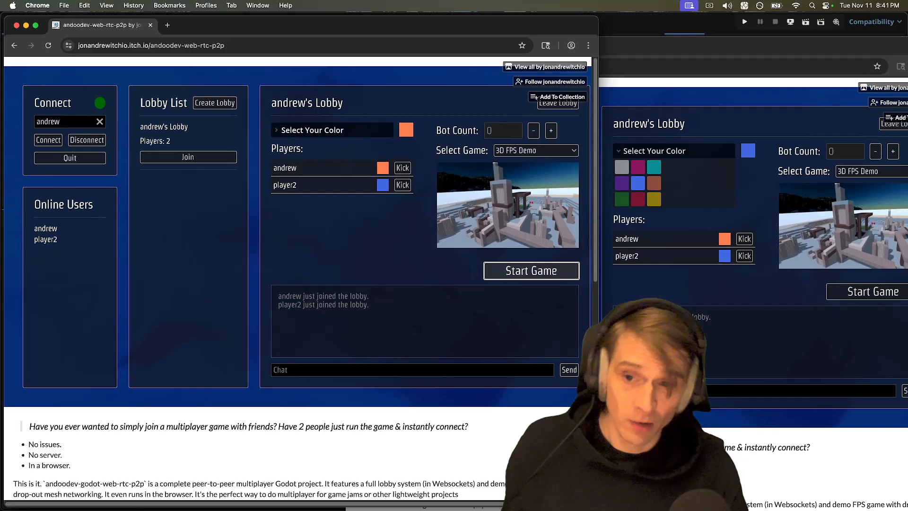
# Start the 3D FPS Demo match from the lobby
pyautogui.click(532, 271)
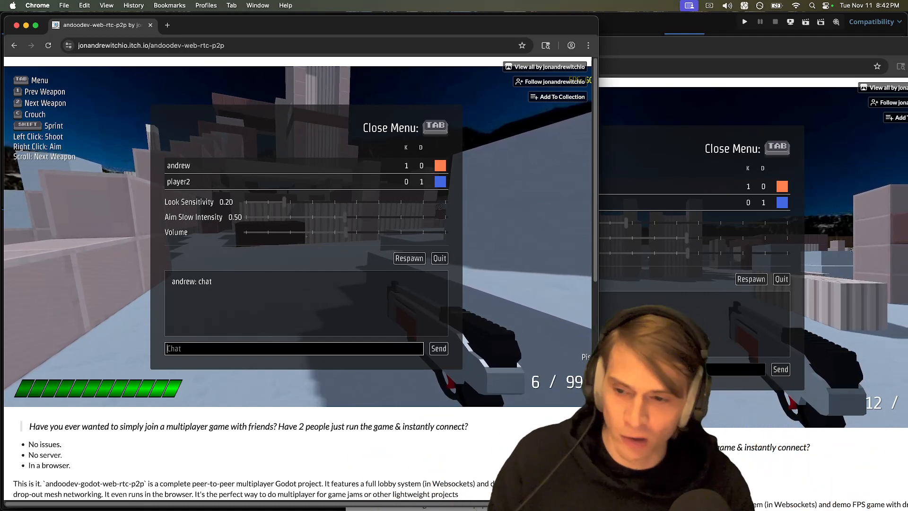
# Scroll the demo page while leaving the match and reconnecting as Darmes
pyautogui.scroll(-3)
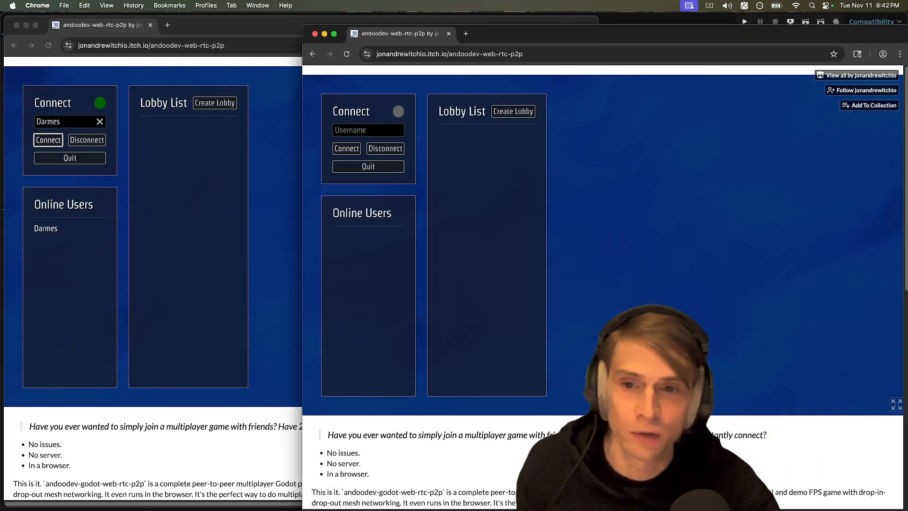
# Connect the second client as Dartoner and create a lobby hosted by Darmes
pyautogui.click(346, 148)
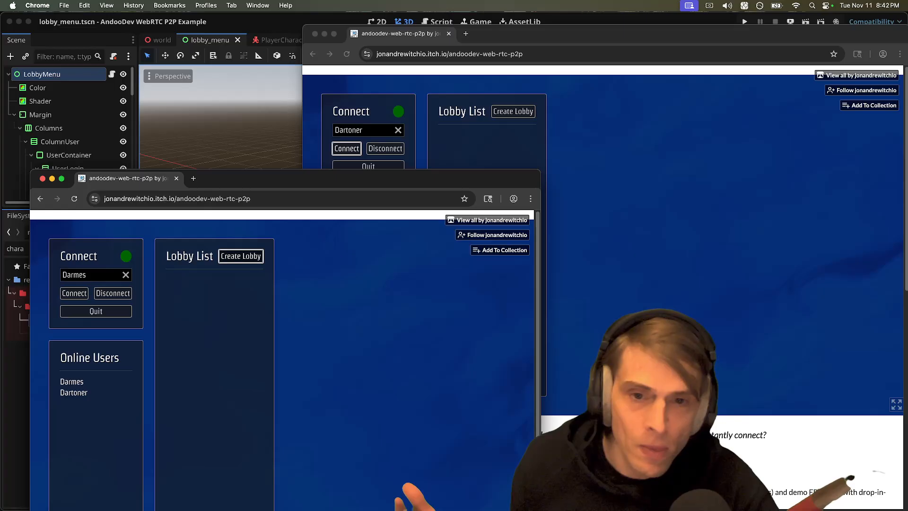
pyautogui.click(241, 255)
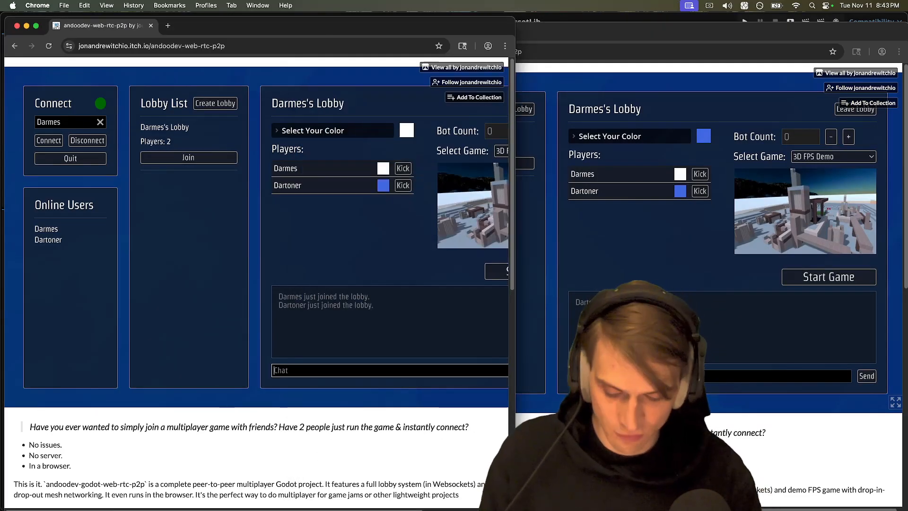
# Send the 'this lob' chat, reconnect the second client as Reirky, then bring the Godot editor forward
pyautogui.write('this lob')
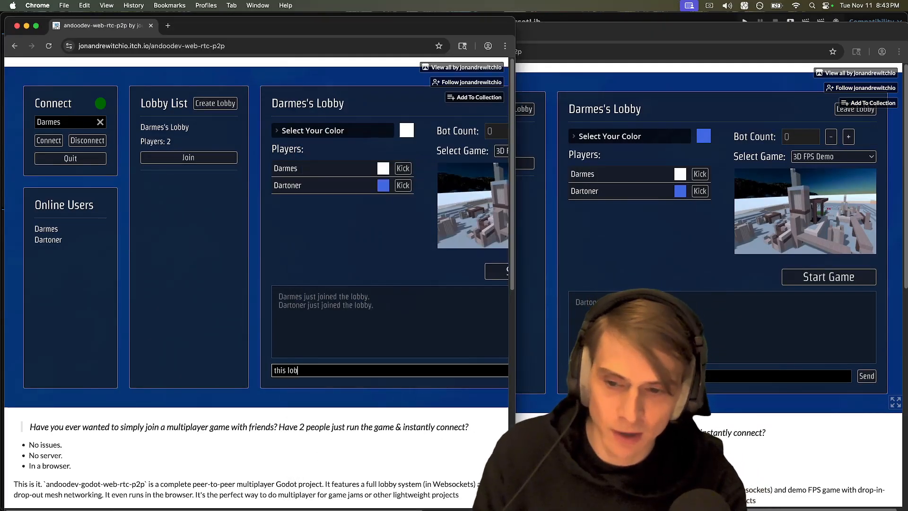
pyautogui.press('Enter')
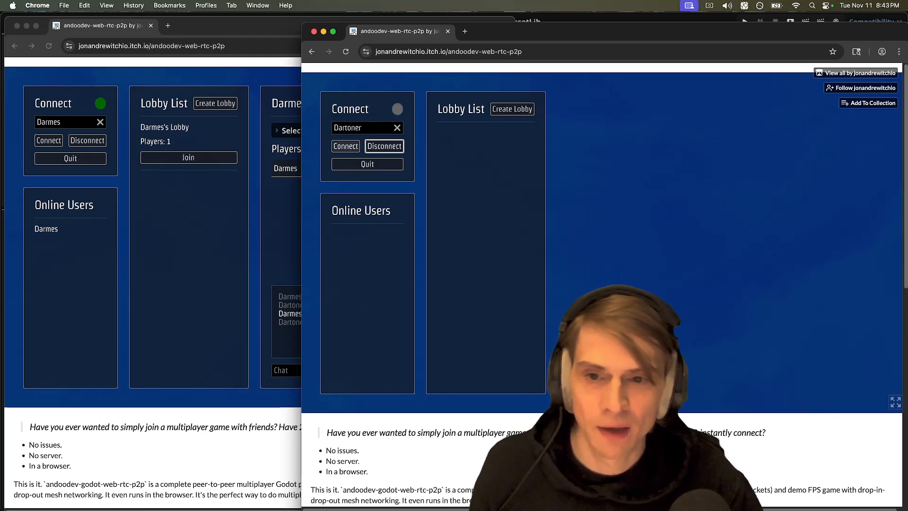
pyautogui.click(346, 146)
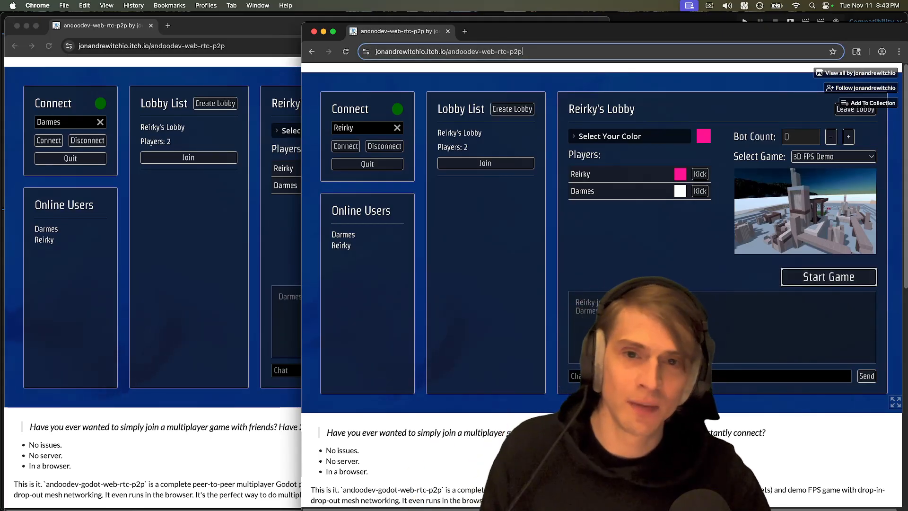
pyautogui.click(829, 277)
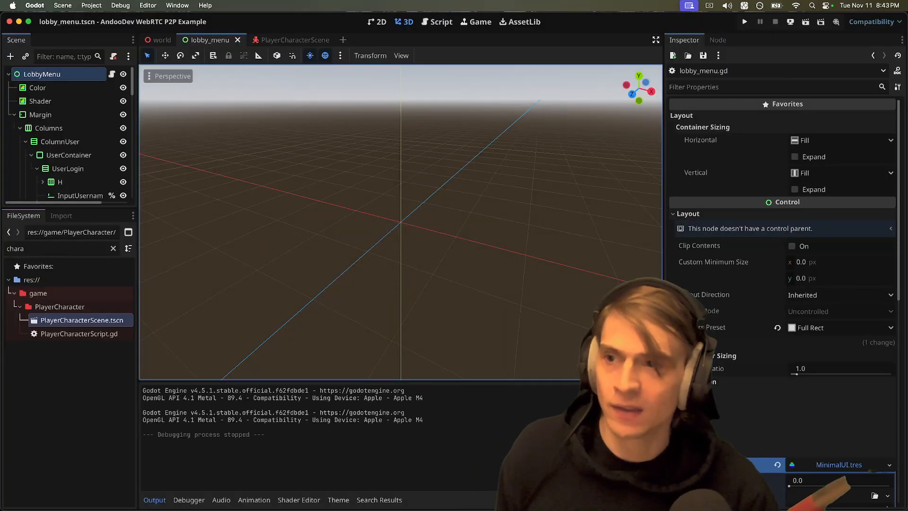
# Run the project, connect the debug client as godotclient and join Reirky's Lobby
pyautogui.click(440, 22)
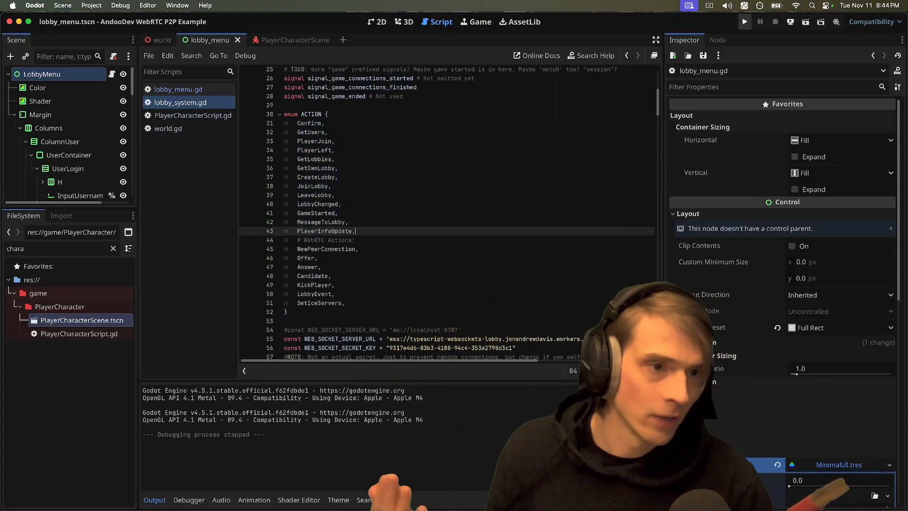
pyautogui.click(744, 21)
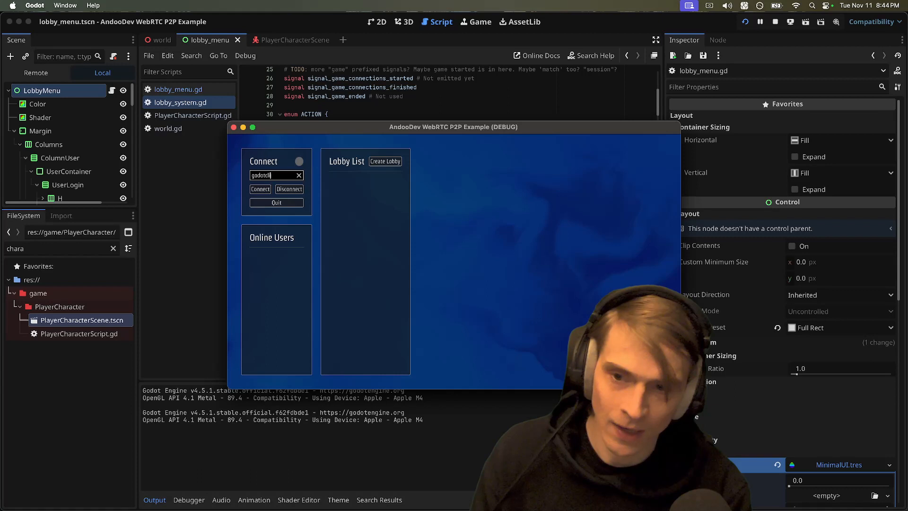
pyautogui.click(260, 189)
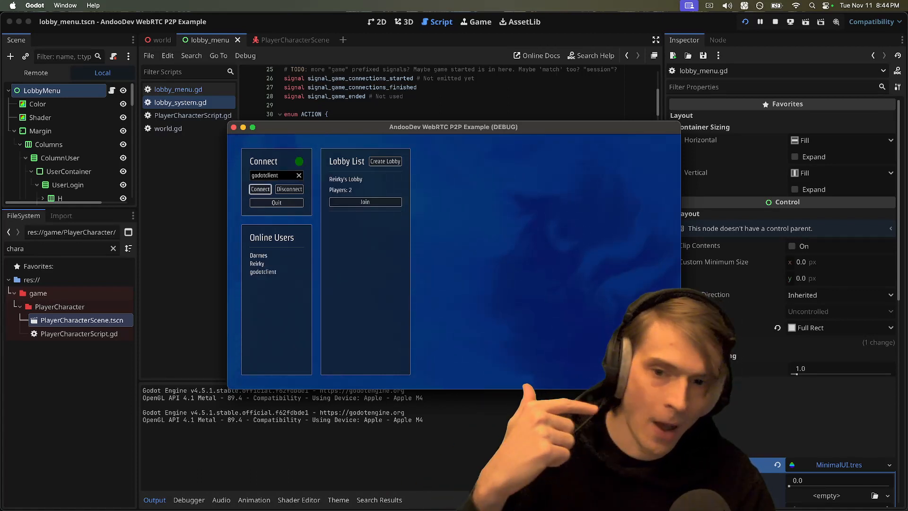
pyautogui.click(365, 202)
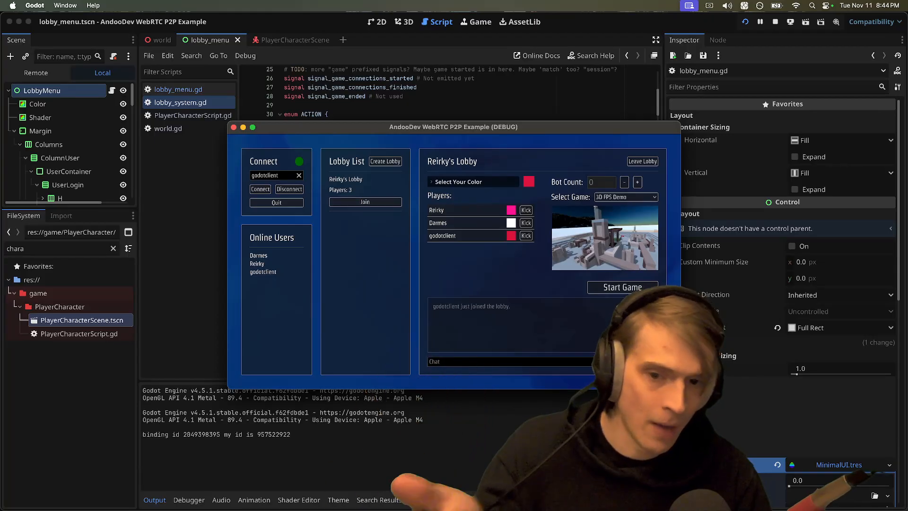
pyautogui.click(622, 288)
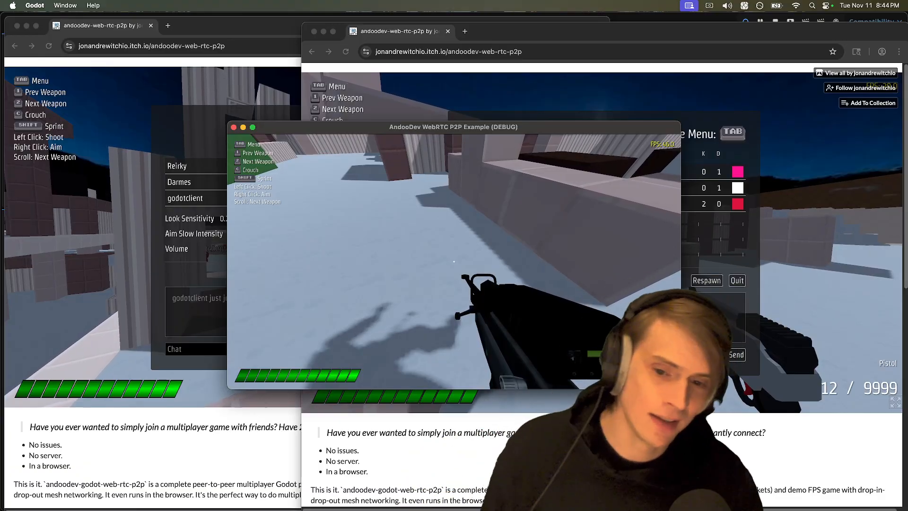
# Bring up the in-game menu to quit back to the lobby screen
pyautogui.press('tab')
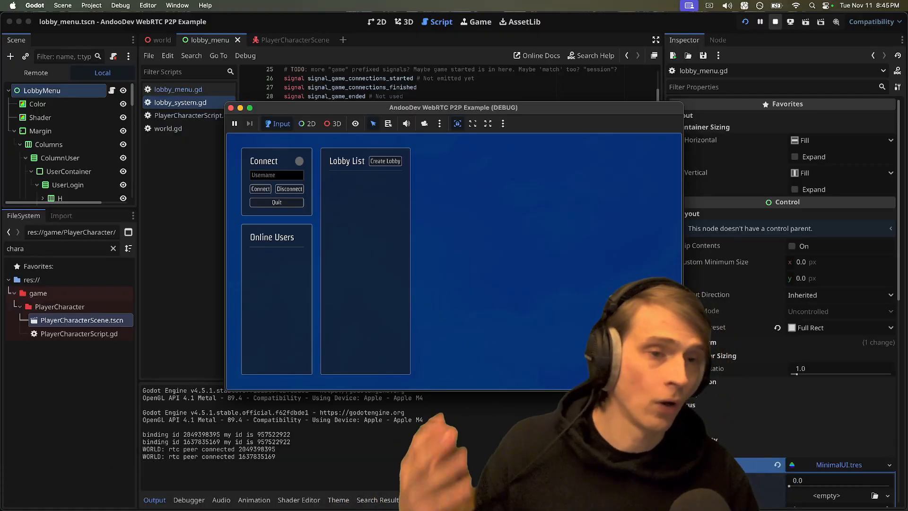
# Stop the running project and scroll lobby_system.gd down to the ACTION.Offer handler
pyautogui.click(776, 21)
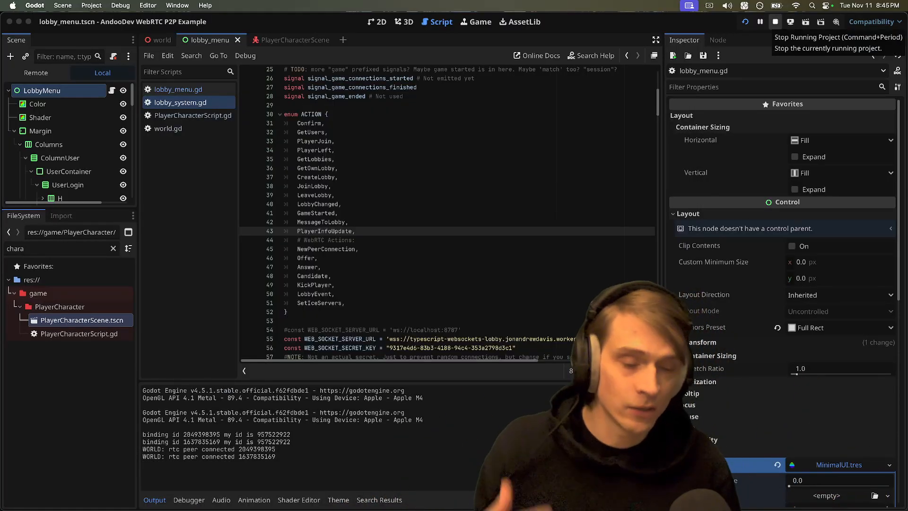
pyautogui.click(776, 22)
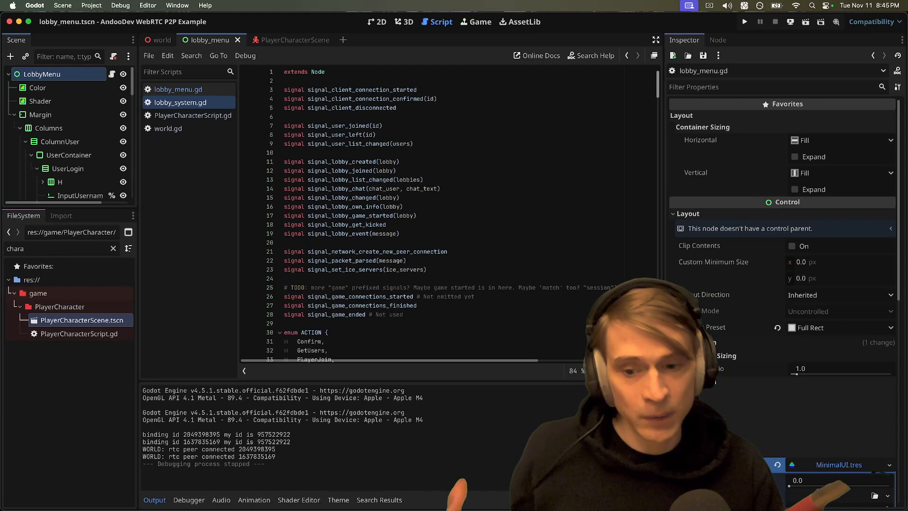
pyautogui.scroll(-3)
pyautogui.write('var web_rtc_peer: U')
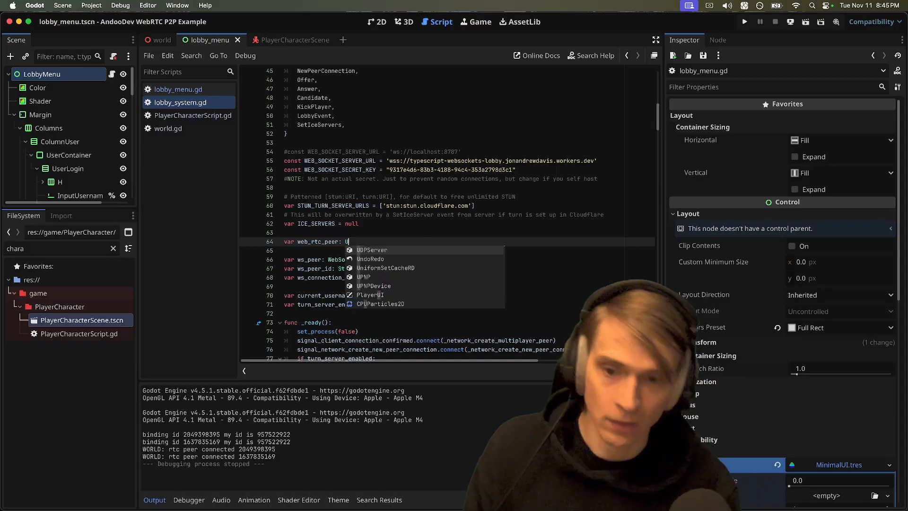
pyautogui.write('En')
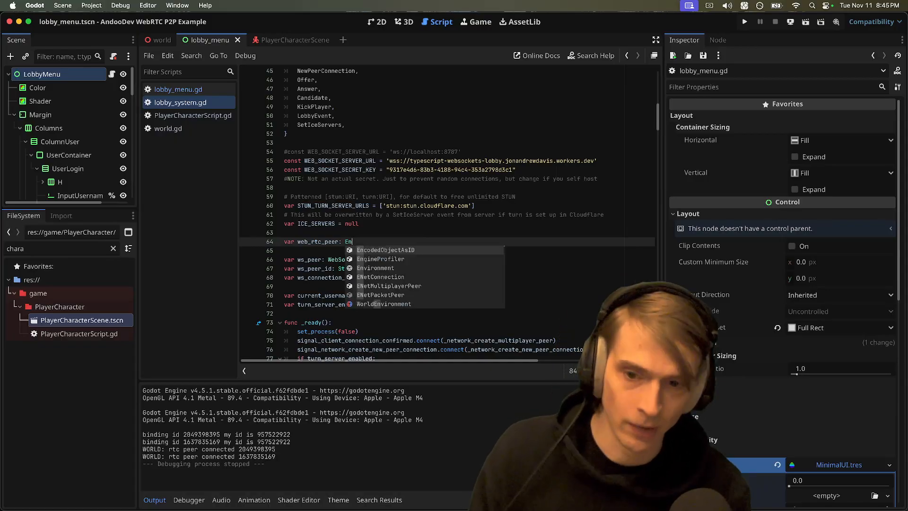
pyautogui.write('et')
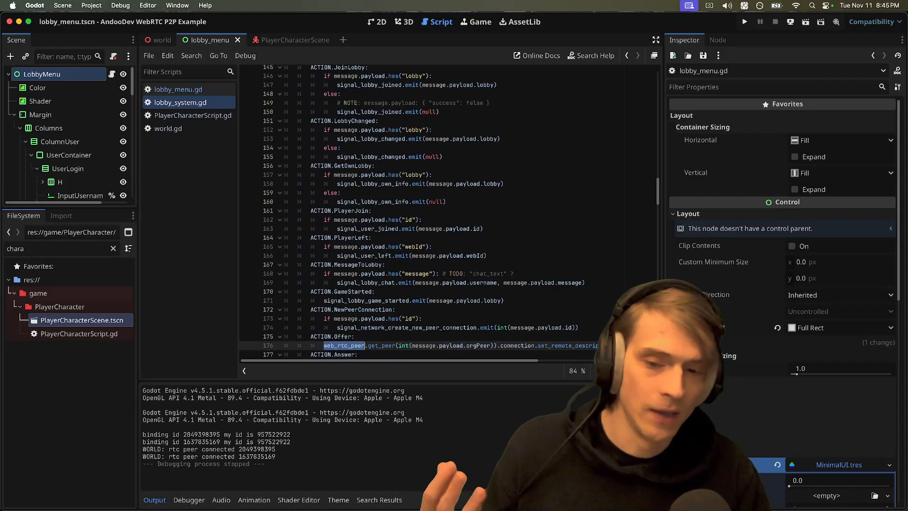
# Scroll to the Answer, Candidate and _ws_send_action code, then switch to Chrome
pyautogui.scroll(-3)
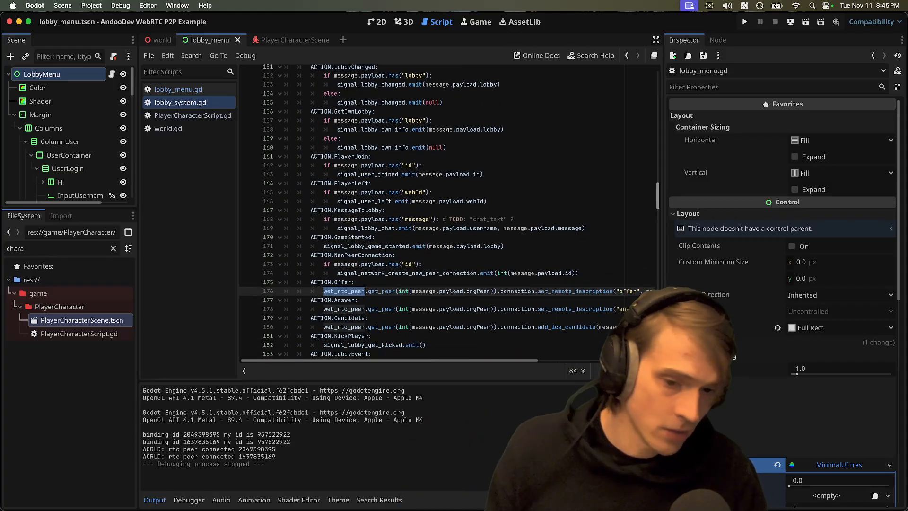
pyautogui.scroll(-3)
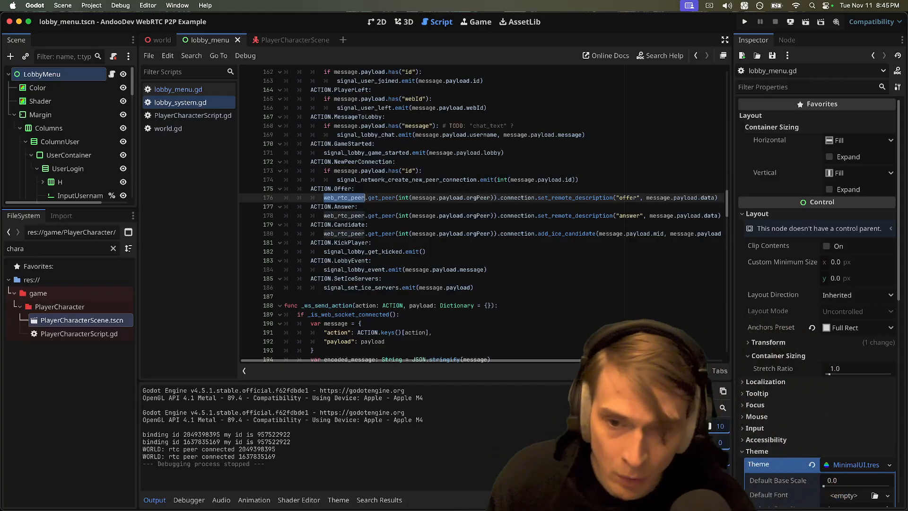
pyautogui.press('Cmd+Tab')
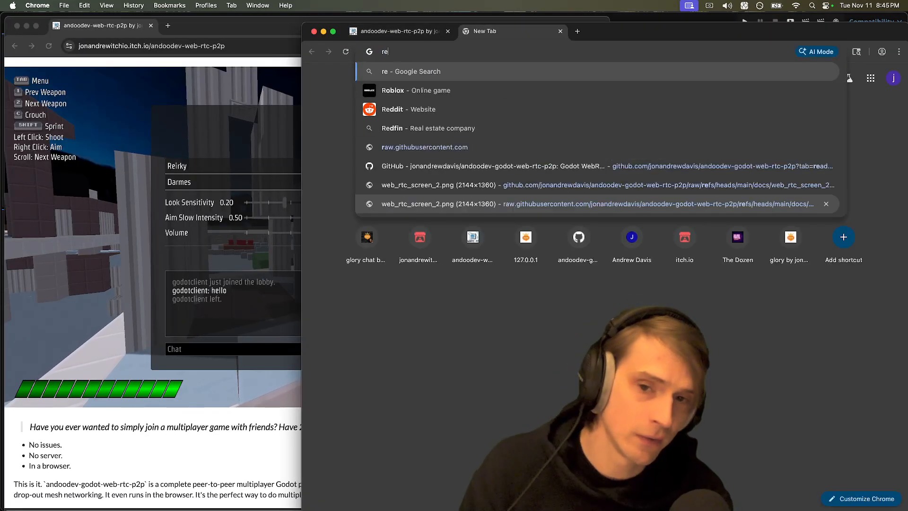
# Navigate to the andoodev-godot-web-rtc-p2p GitHub repository via the 'p2p' address-bar suggestion
pyautogui.write('p2p?tab=readme-ov-file')
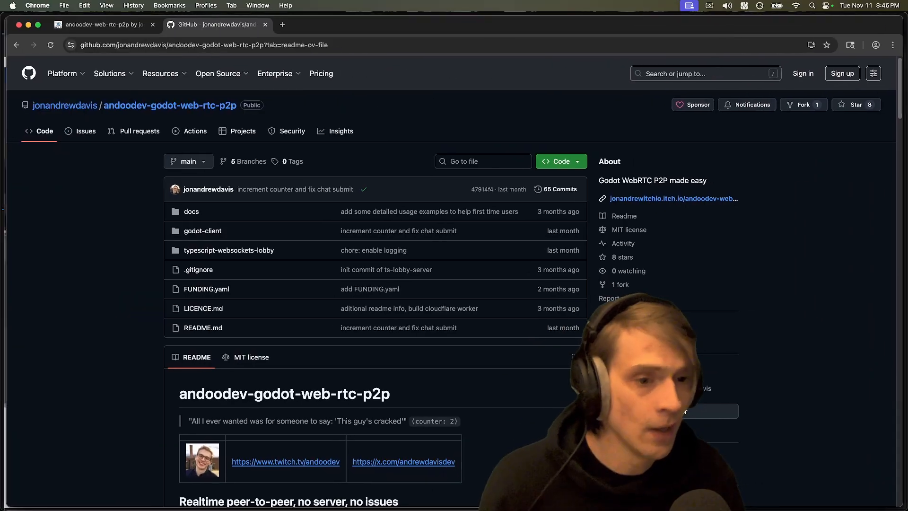
# Scroll the README past the feature list to Local Install and Set up, then switch applications
pyautogui.scroll(-3)
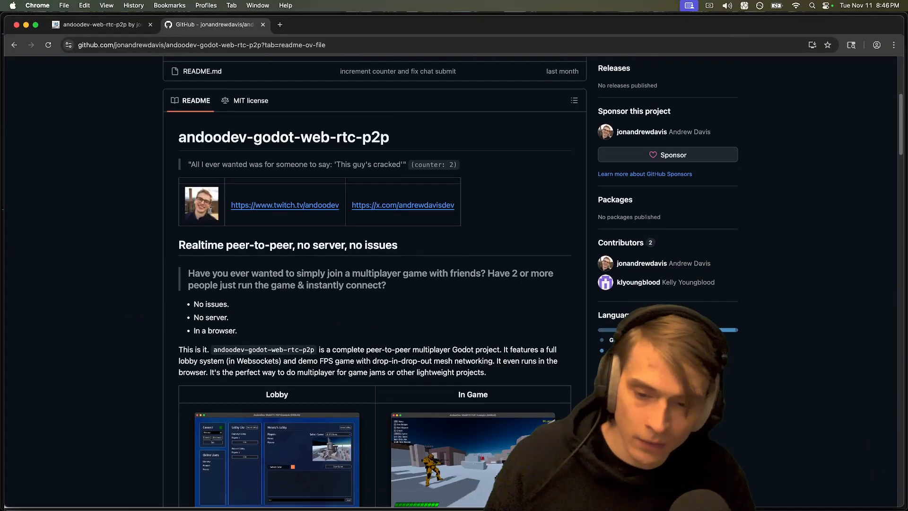
pyautogui.scroll(-3)
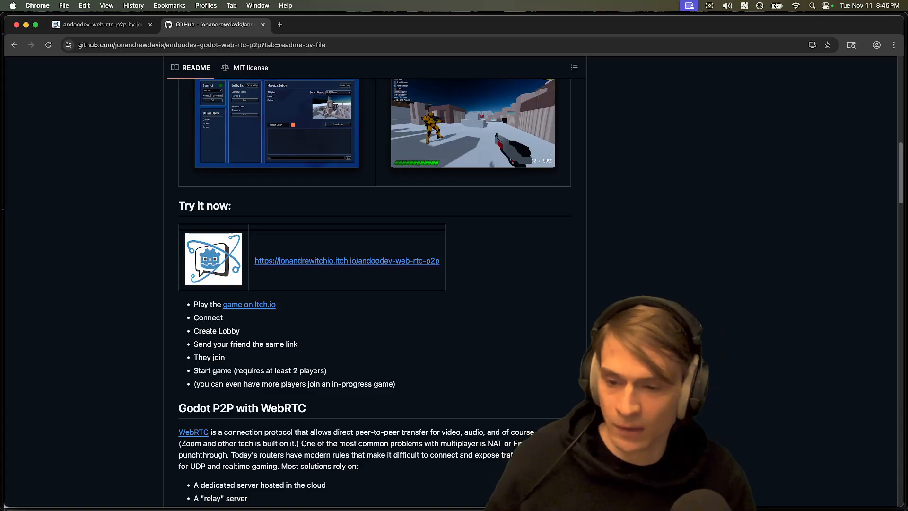
pyautogui.scroll(-3)
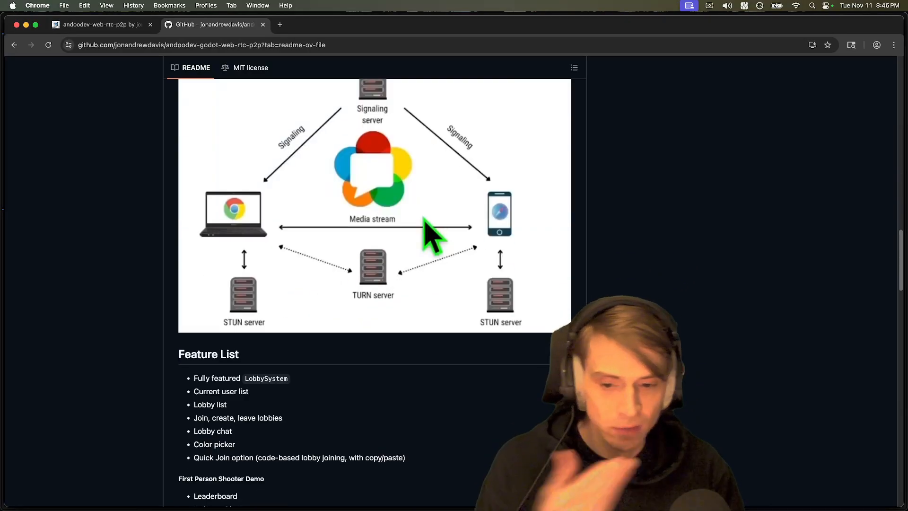
pyautogui.scroll(-3)
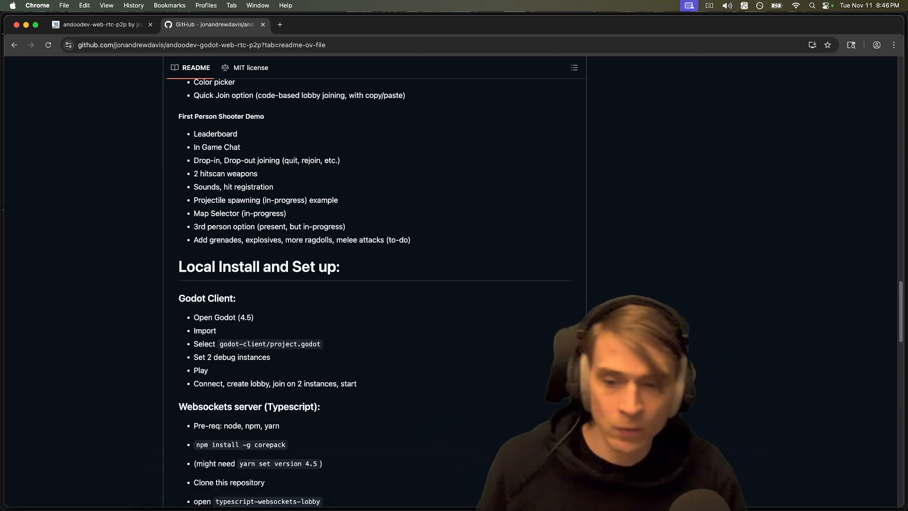
pyautogui.scroll(-3)
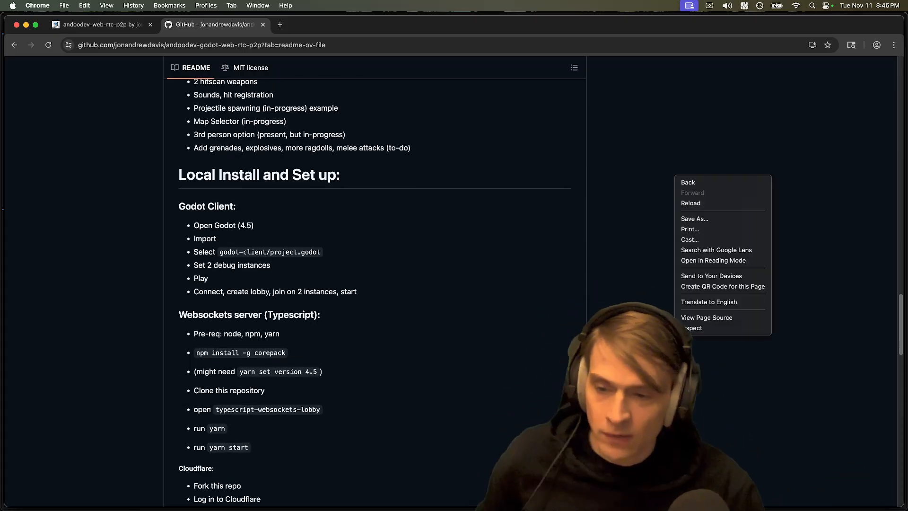
pyautogui.press('cmd+tab')
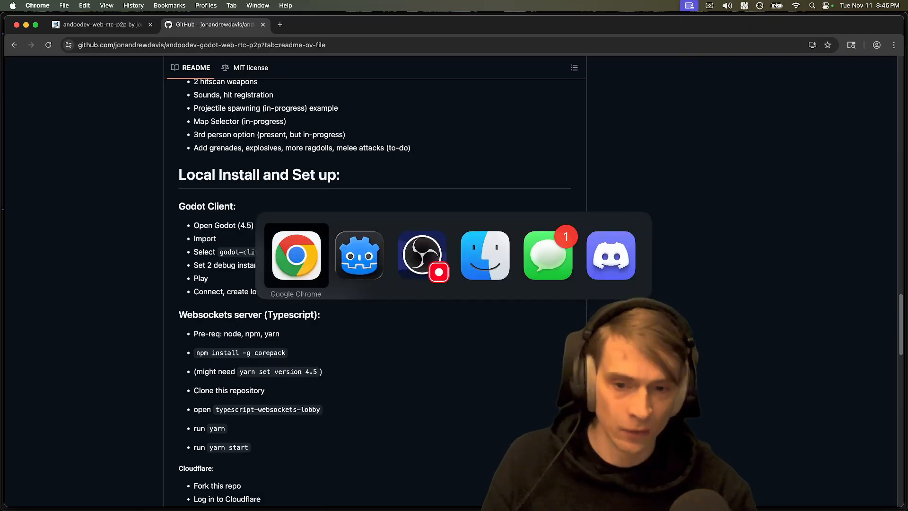